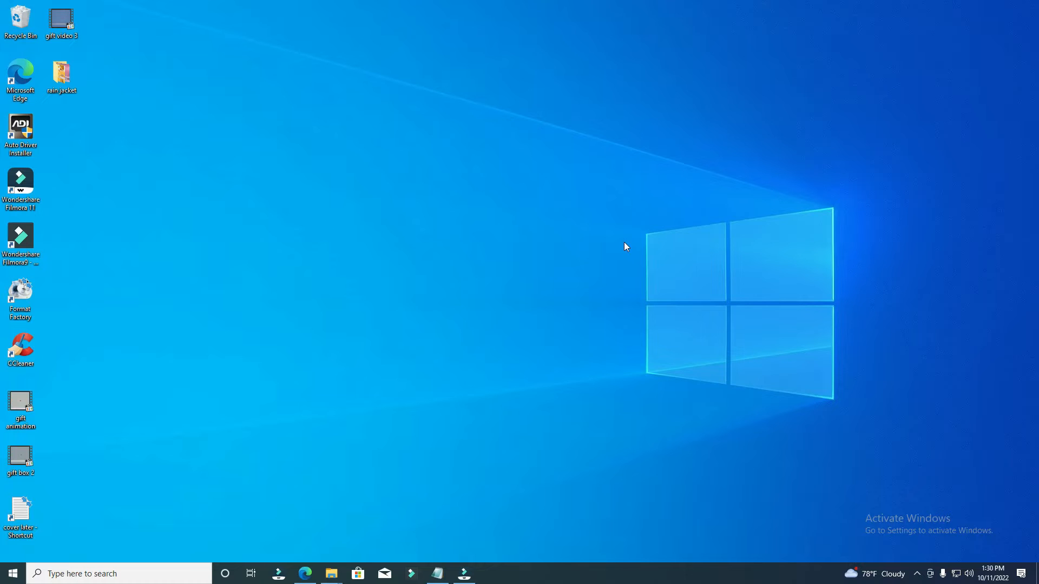
pyautogui.moveTo(317, 546)
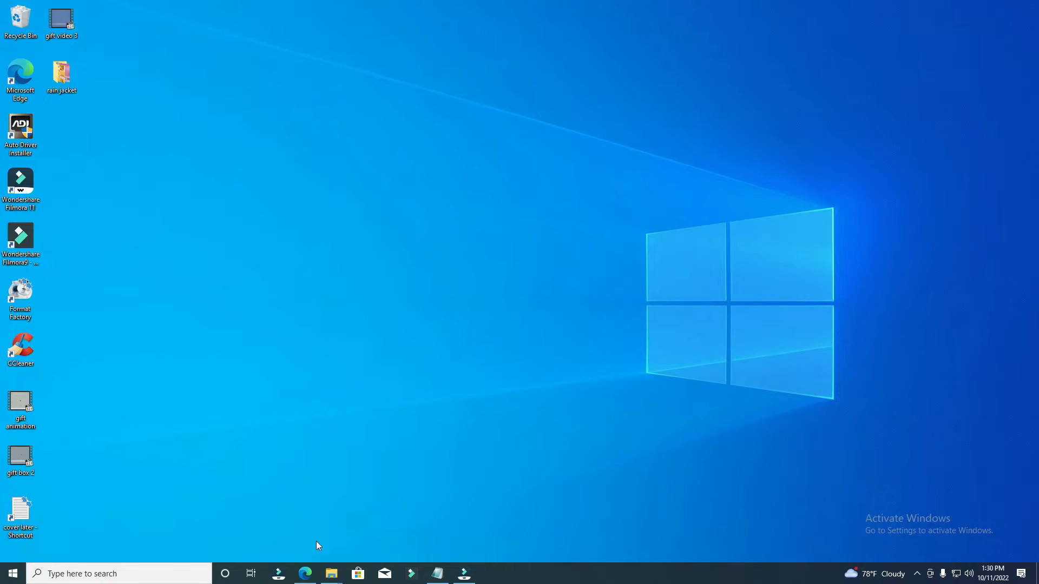
# Browse into the Hitman.Blood.Money folder and try launching the game executable
pyautogui.click(331, 574)
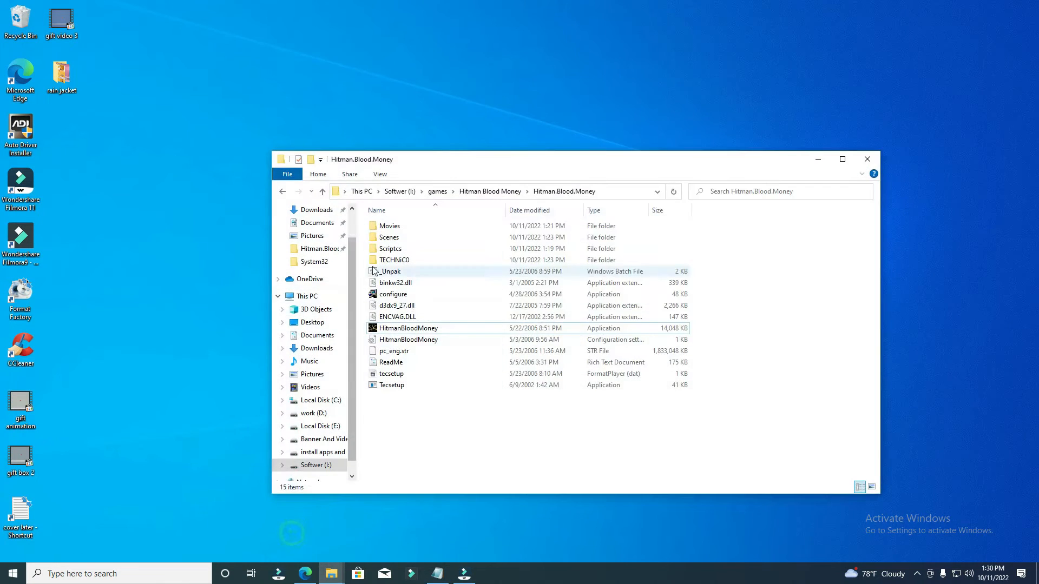
pyautogui.doubleClick(408, 328)
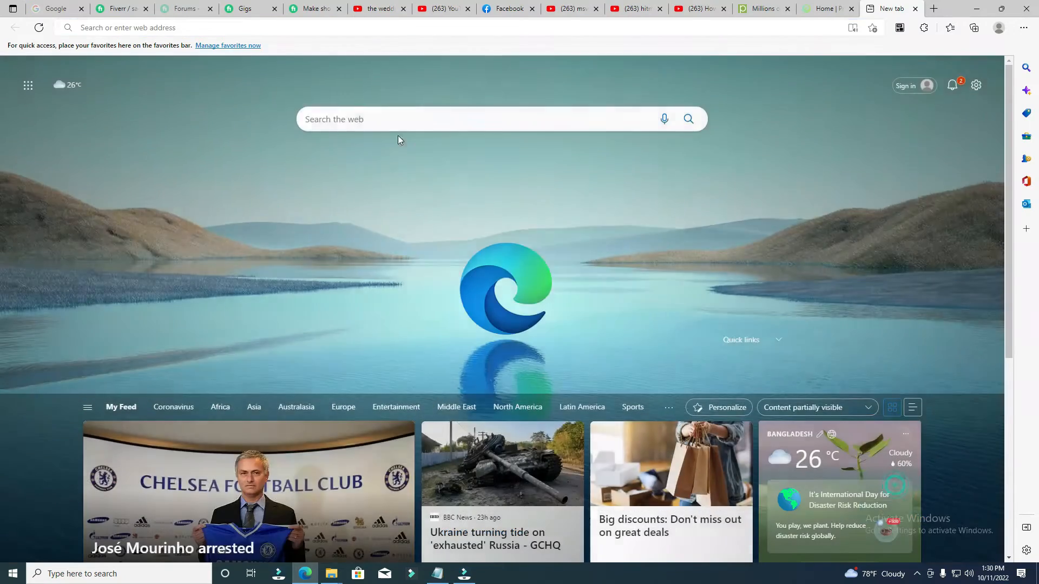
# Download one of the listed msvcr71.dll versions from dll-files.com as a zip
pyautogui.write('dll-files.com/msvcr71.dll.html')
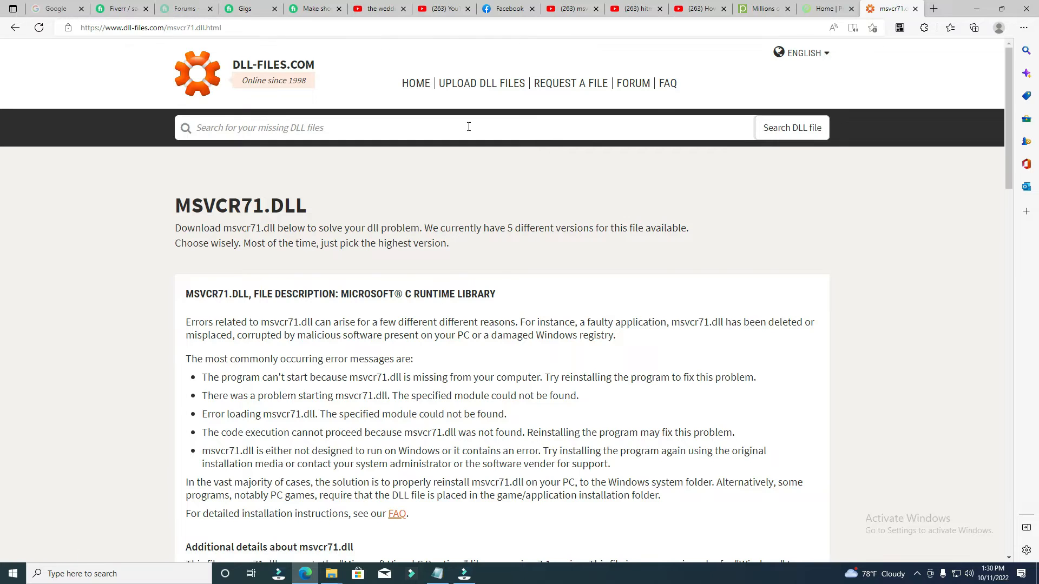
pyautogui.scroll(-3)
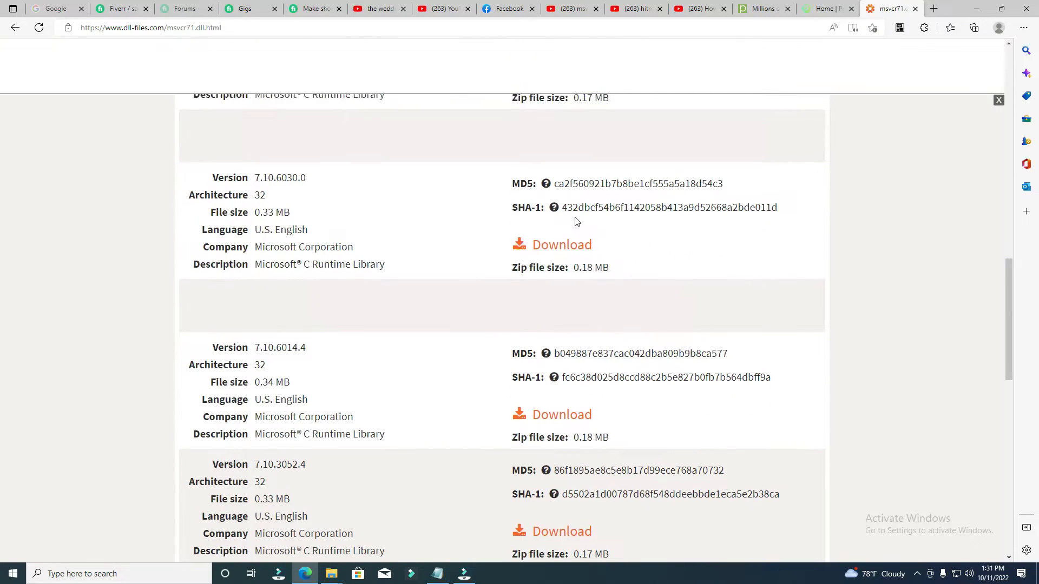
pyautogui.click(562, 245)
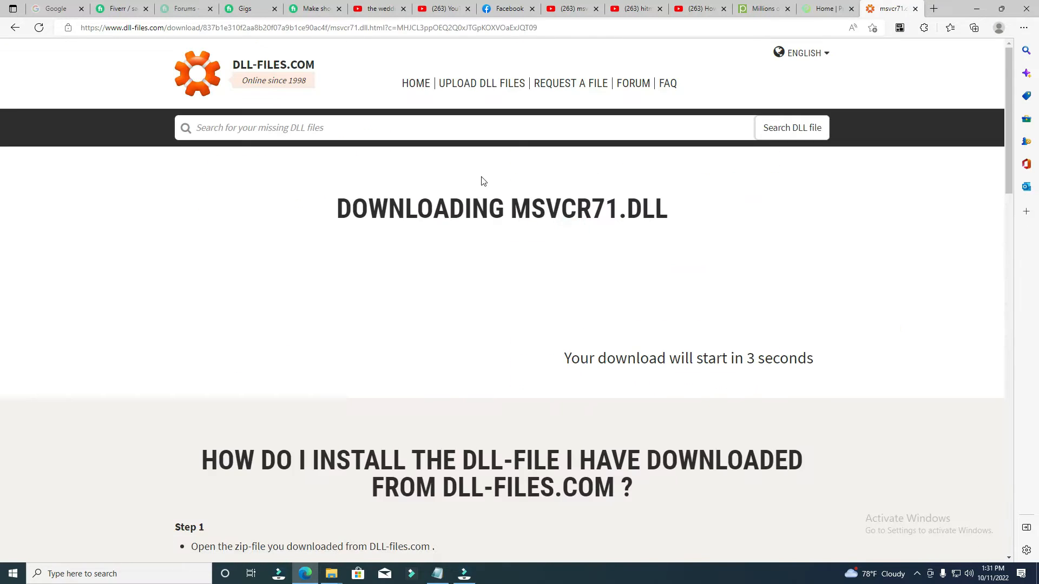
pyautogui.click(973, 27)
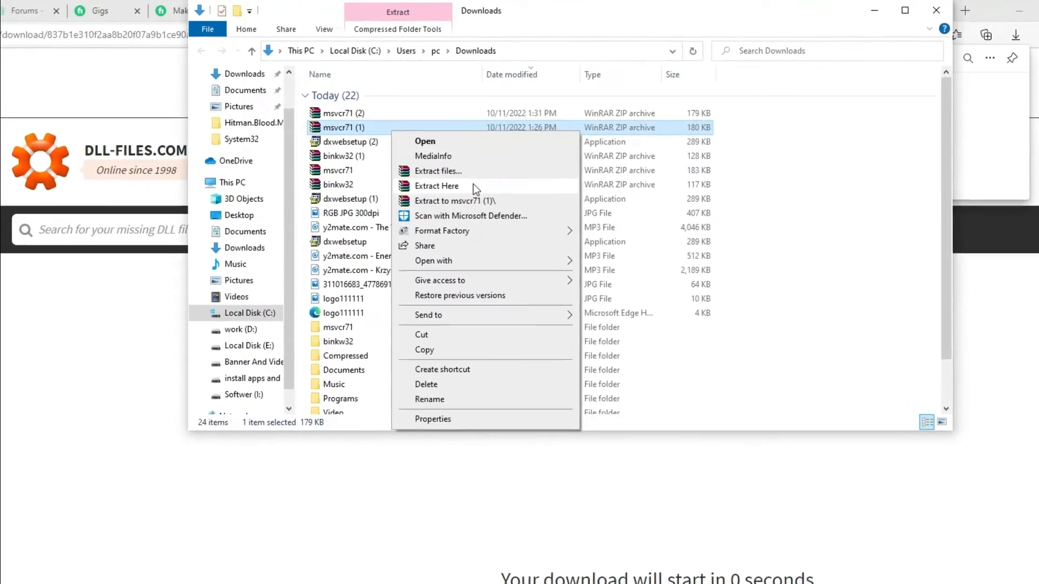
# Extract the msvcr71 (1) zip into its own Downloads subfolder and view the extracted msvcr71.dll
pyautogui.click(438, 171)
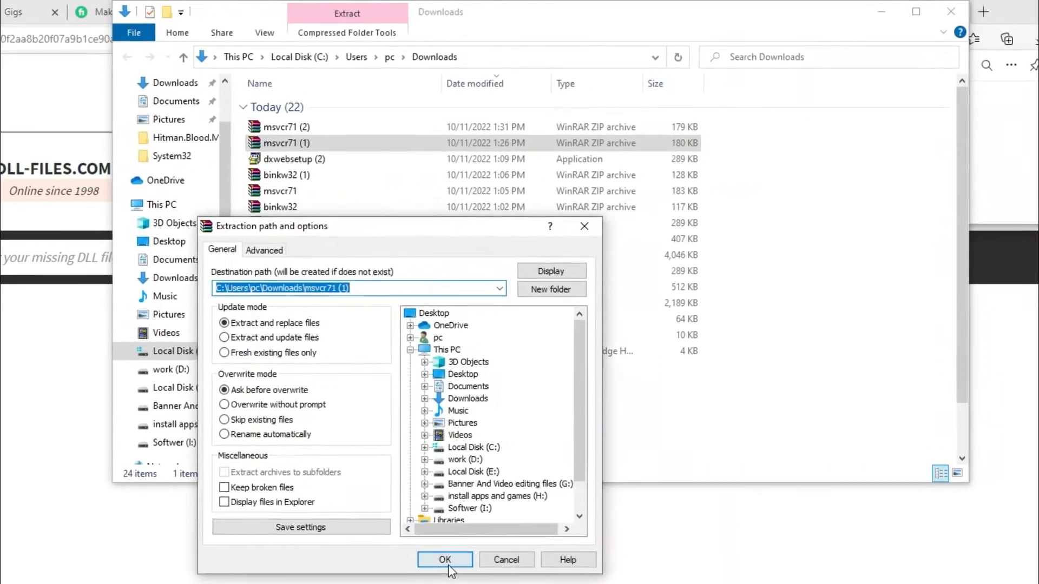
pyautogui.click(445, 559)
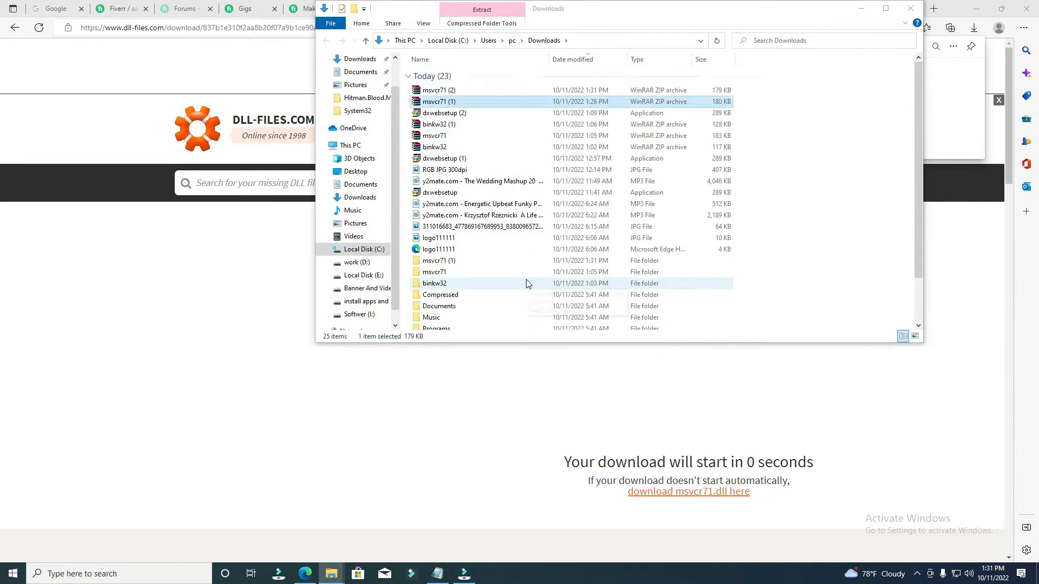
pyautogui.moveTo(460, 282)
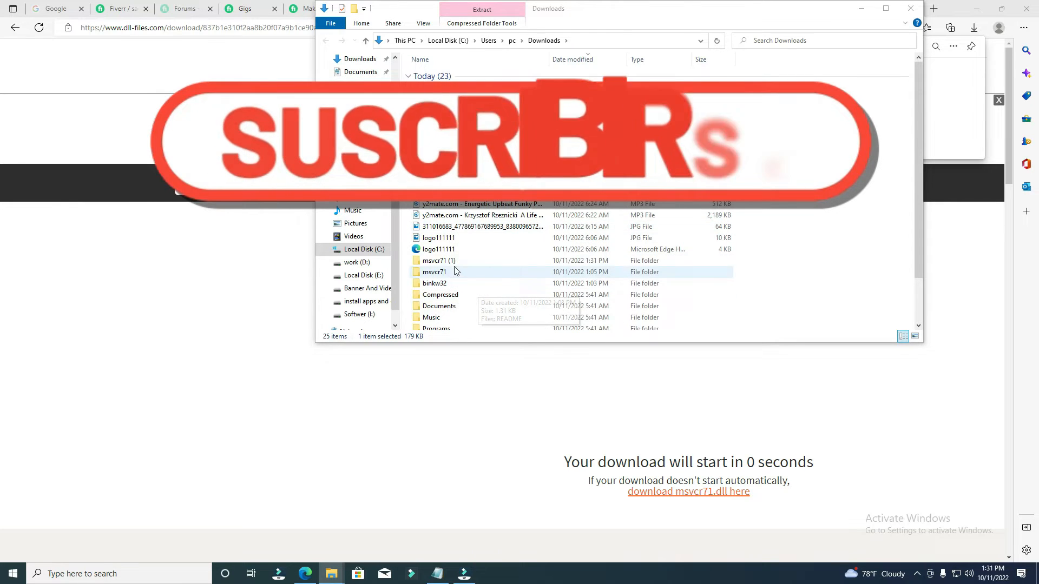
pyautogui.doubleClick(439, 260)
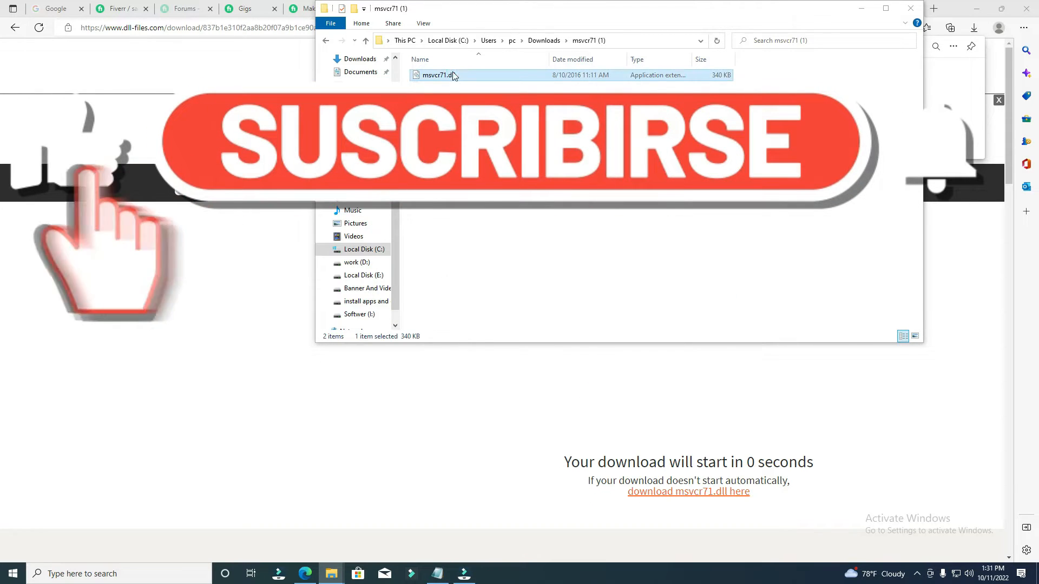
pyautogui.rightClick(437, 75)
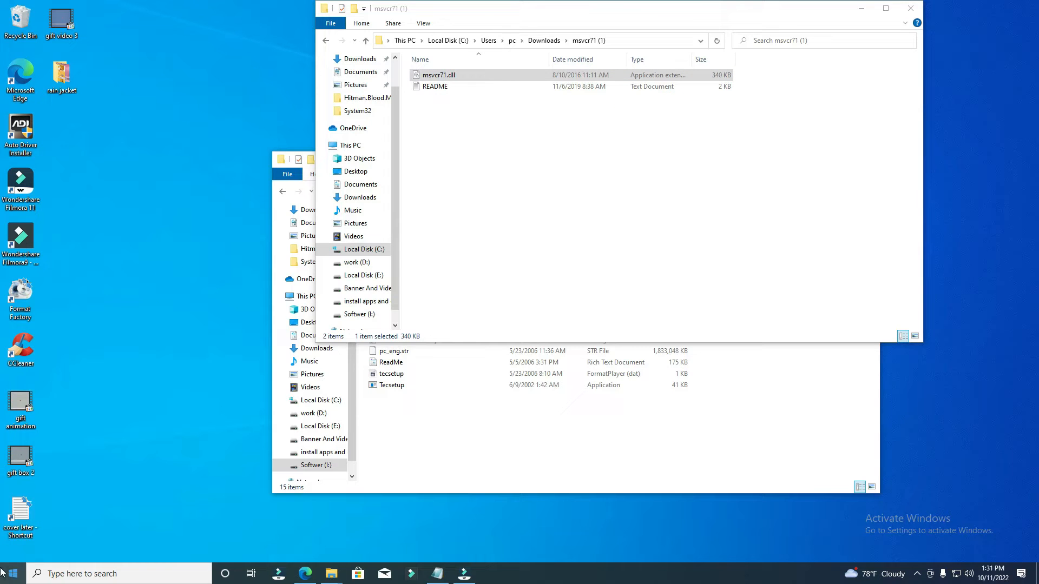
# Paste msvcr71.dll into C:\Windows\System32, replacing the existing copy
pyautogui.write('thumbnail')
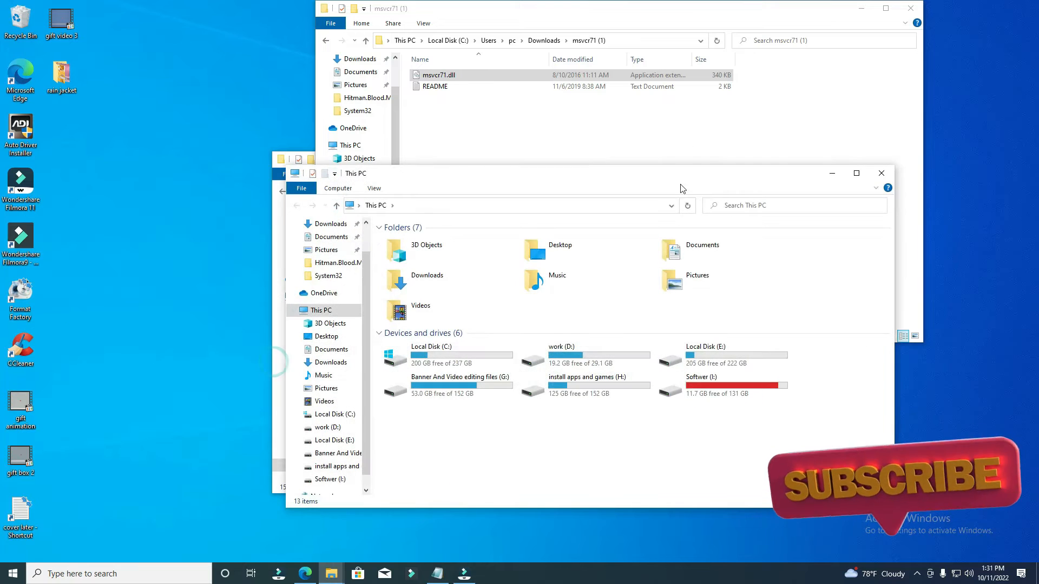
pyautogui.click(446, 358)
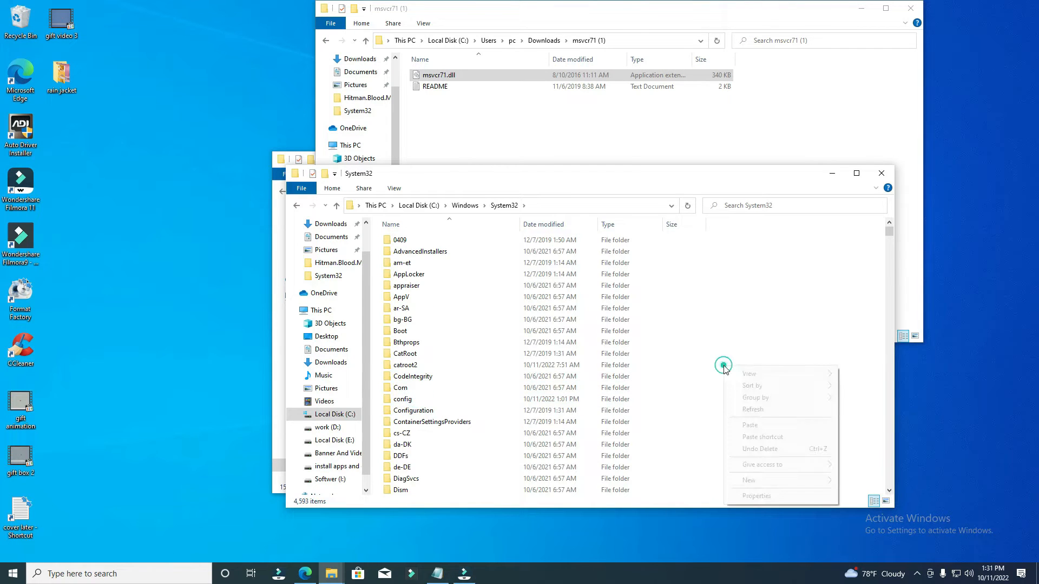
pyautogui.click(748, 424)
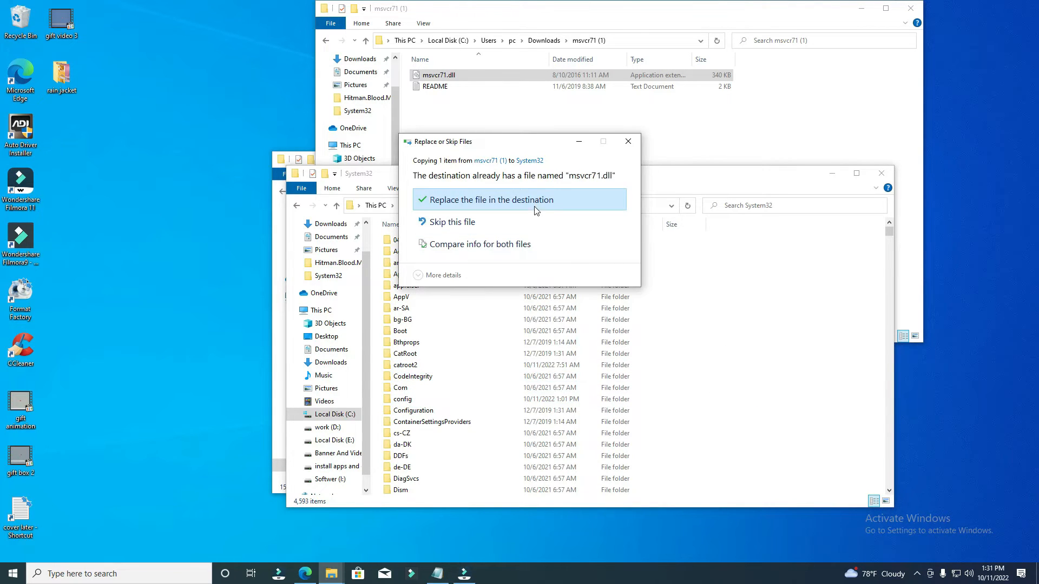
pyautogui.click(493, 200)
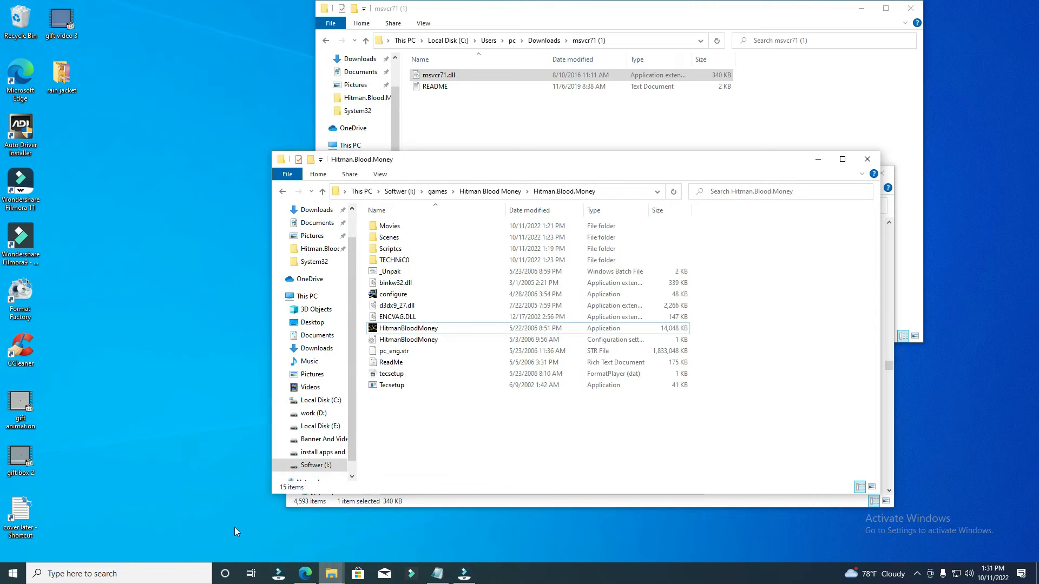
pyautogui.doubleClick(408, 327)
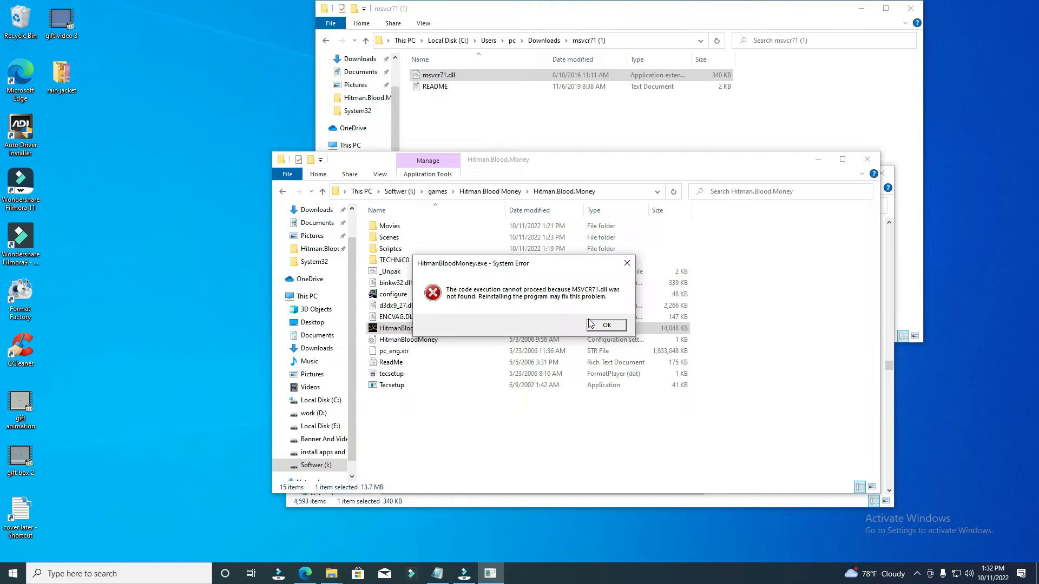
pyautogui.moveTo(601, 324)
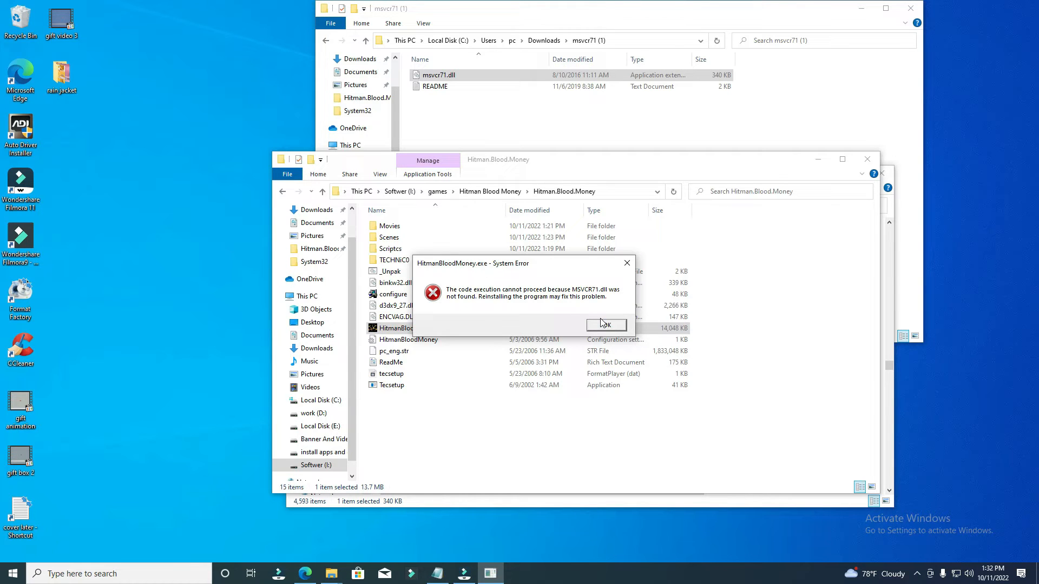
pyautogui.click(604, 324)
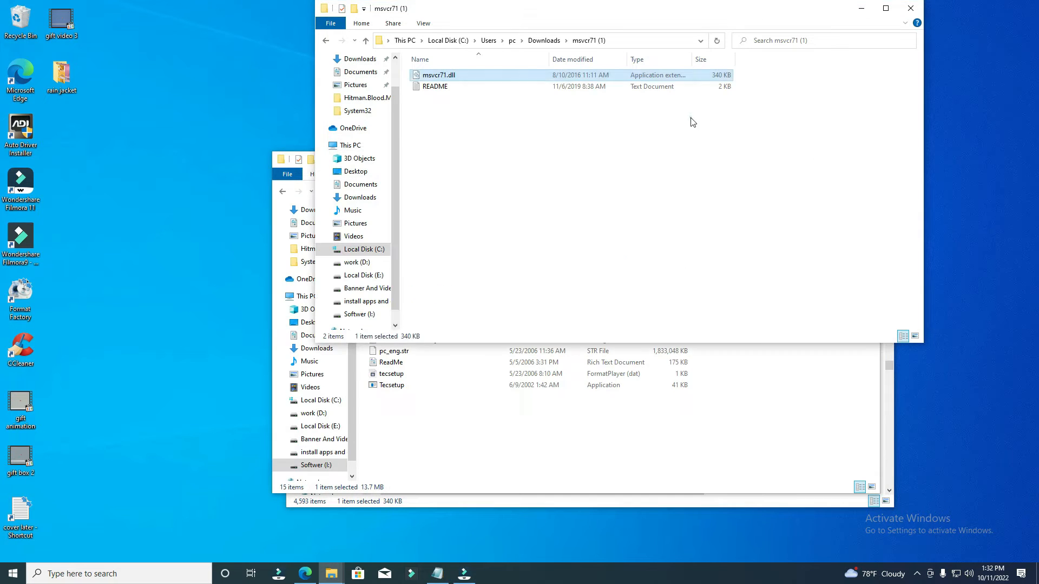
# Copy msvcr71.dll and paste it into the Hitman.Blood.Money game folder
pyautogui.rightClick(438, 75)
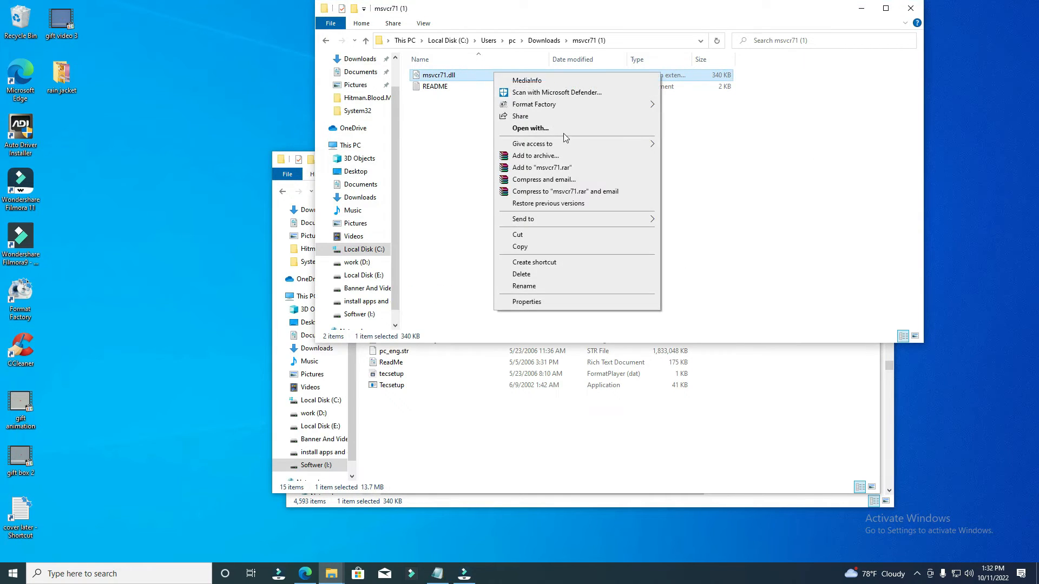
pyautogui.moveTo(566, 250)
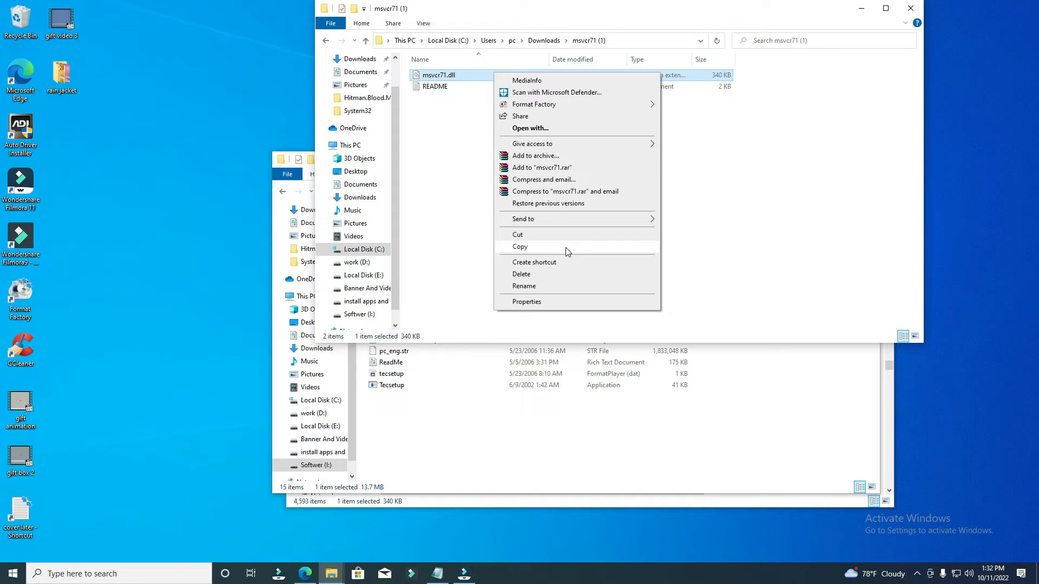
pyautogui.moveTo(574, 252)
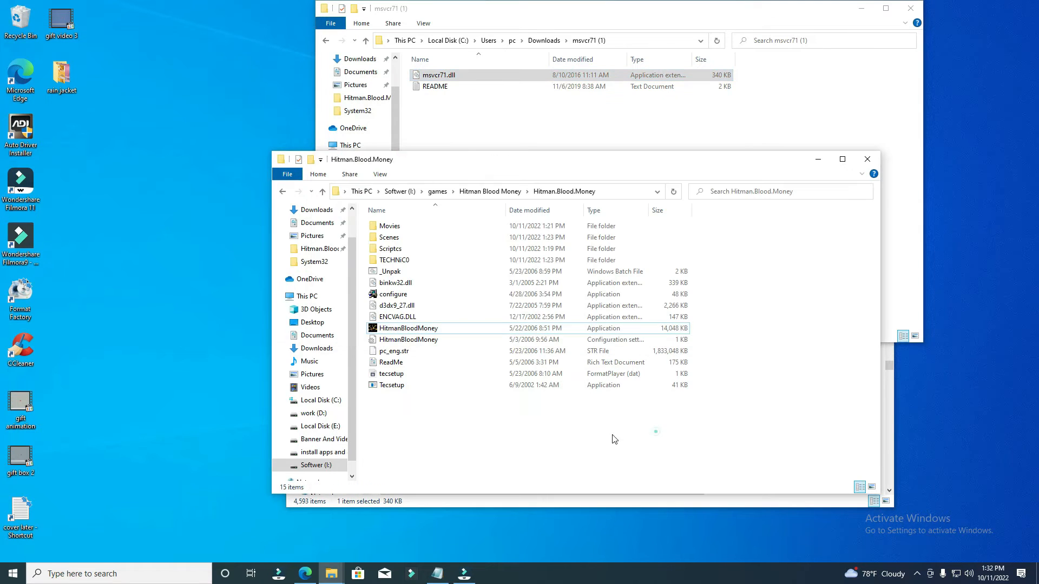
pyautogui.rightClick(612, 437)
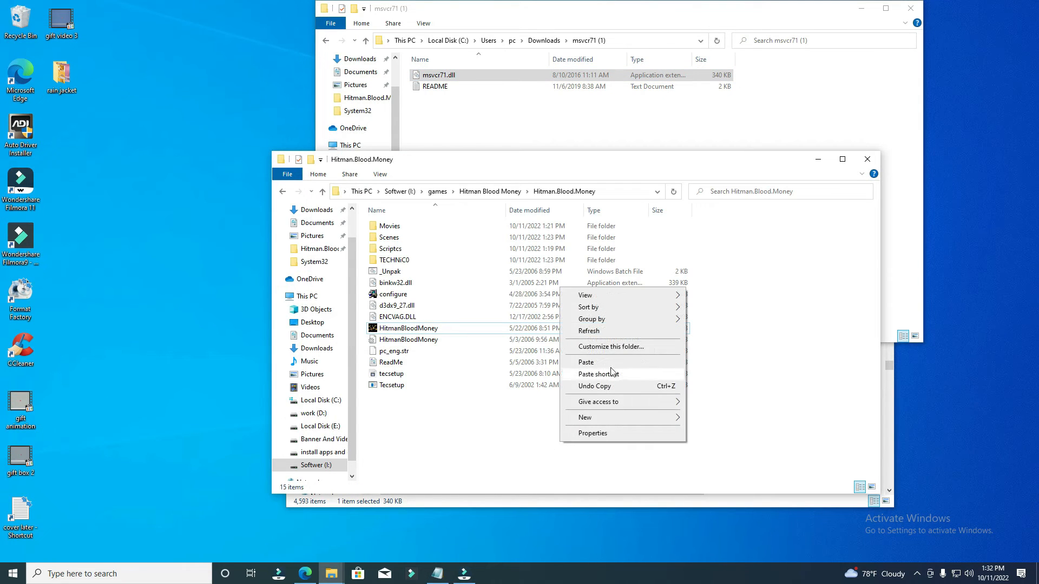
pyautogui.click(586, 361)
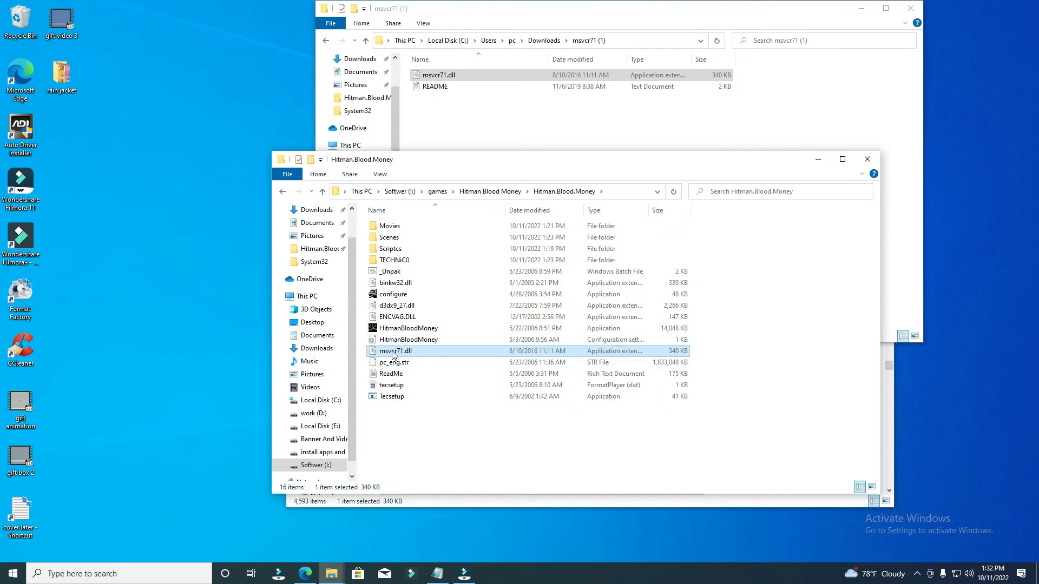
pyautogui.moveTo(785, 269)
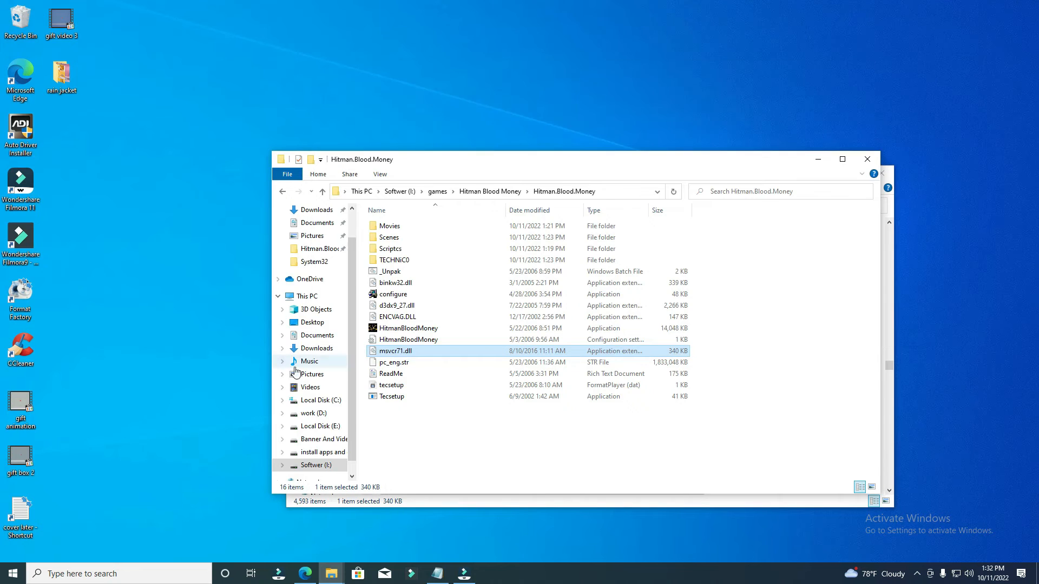
# Launch HitmanBloodMoney.exe and create a new player profile named 'sakmiah'
pyautogui.doubleClick(409, 328)
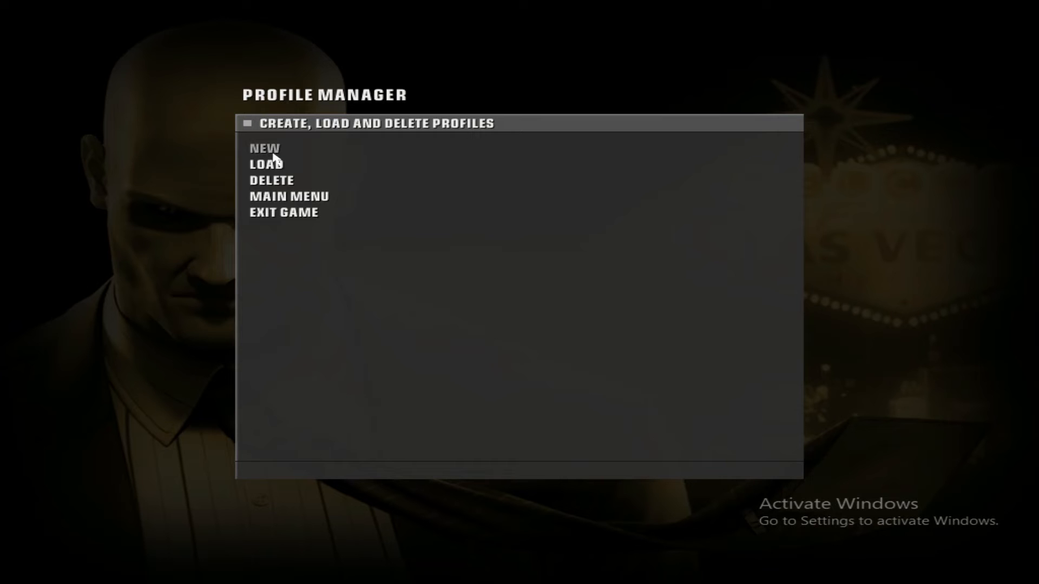
pyautogui.click(264, 148)
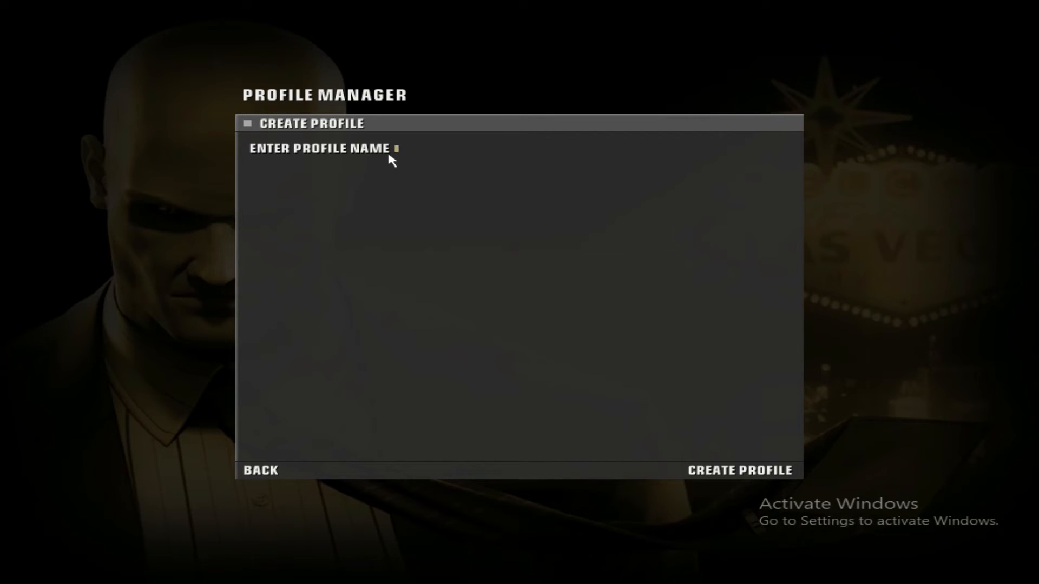
pyautogui.write('sakmiah')
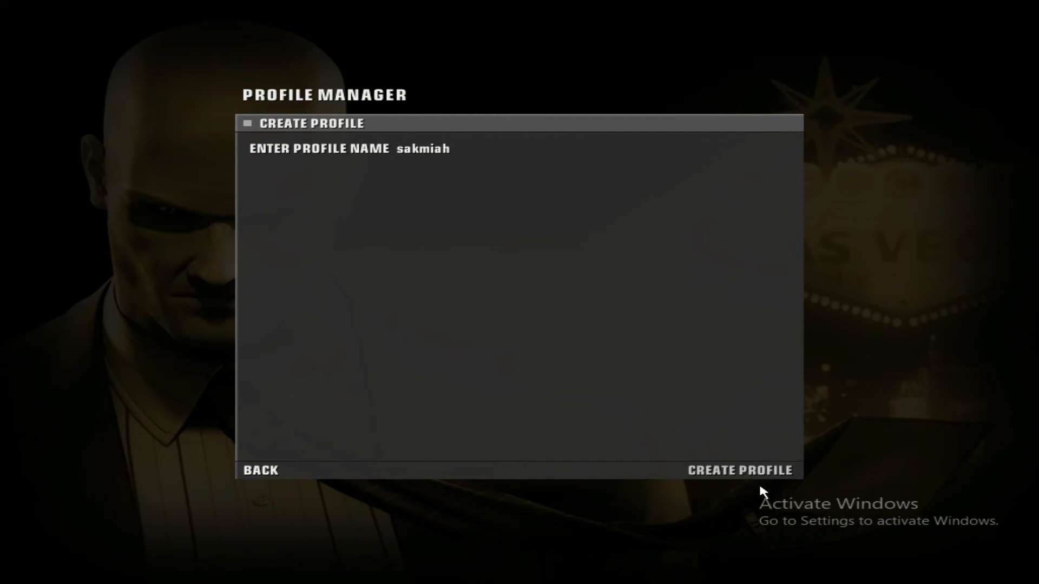
pyautogui.click(738, 469)
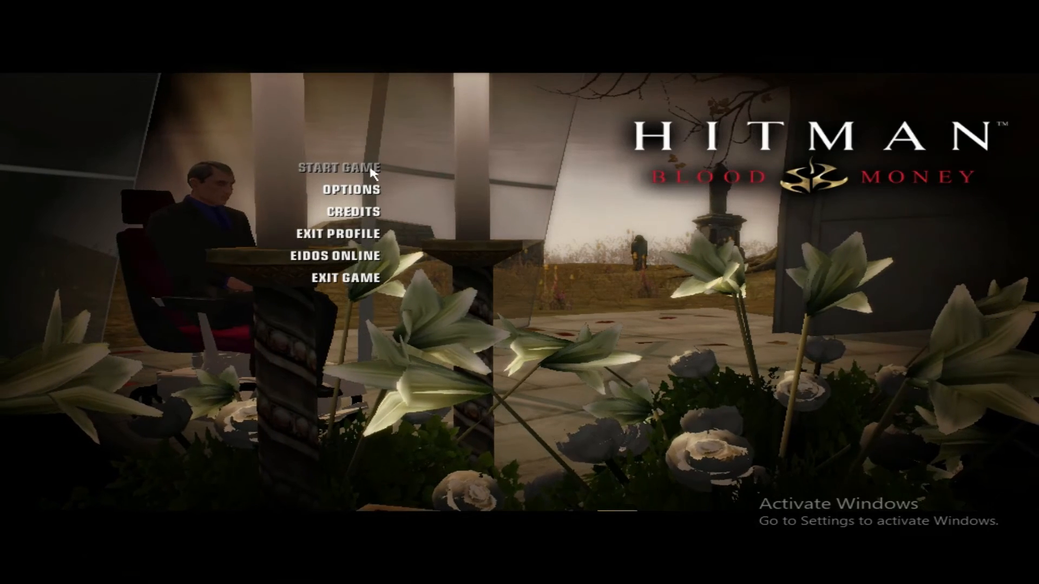
# Start the game from the main menu and walk the character along the pier
pyautogui.click(339, 168)
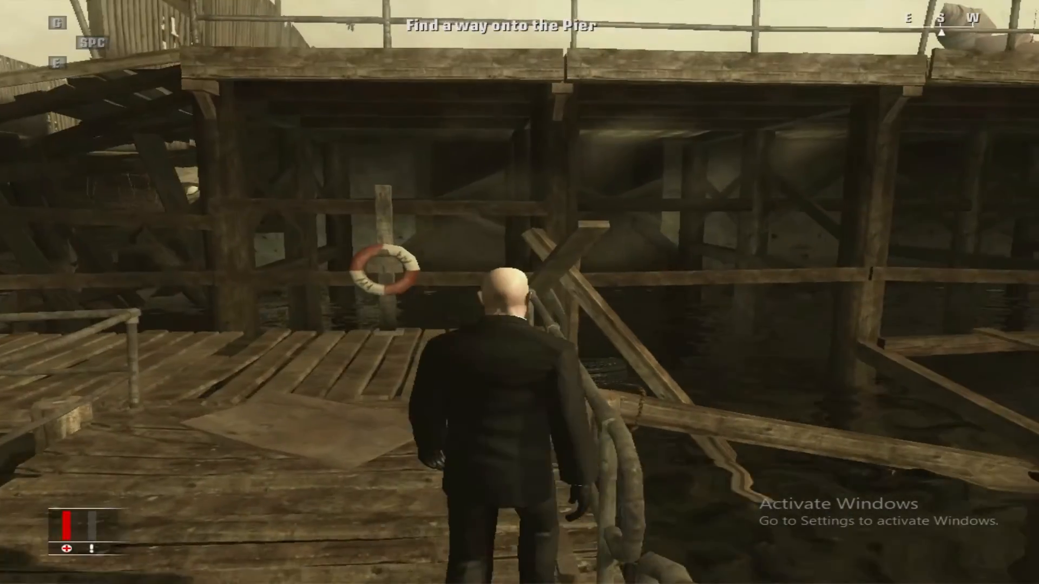
pyautogui.press('w')
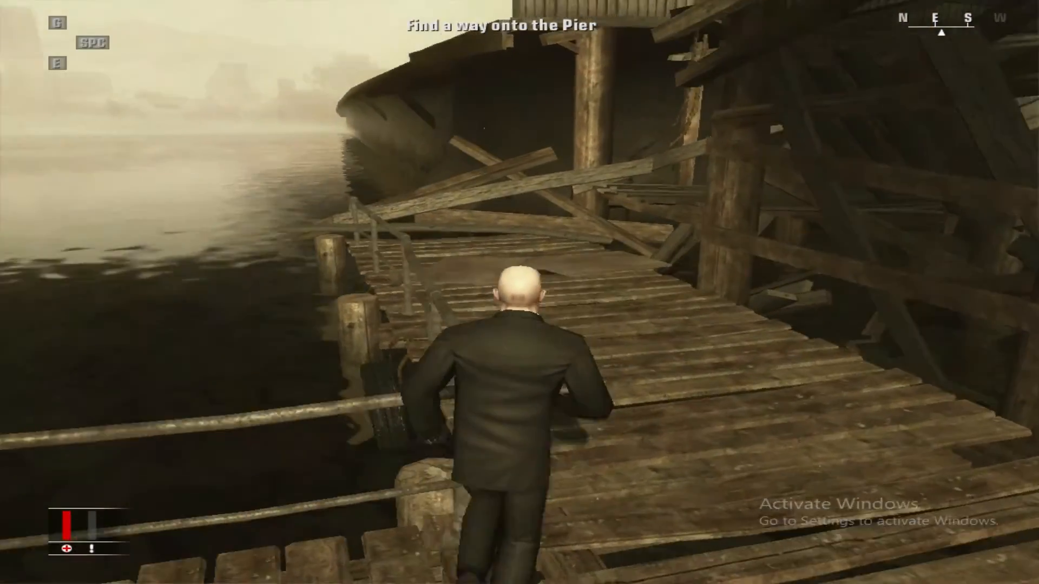